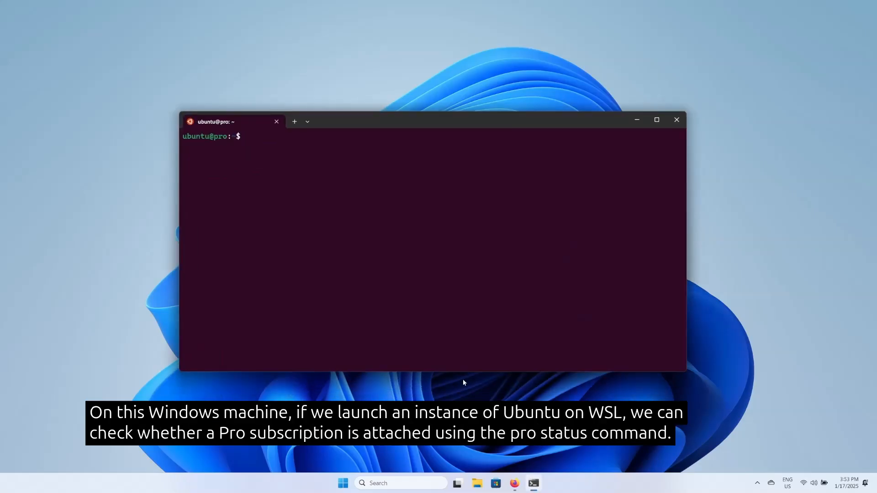
# Run 'pro status' in the Ubuntu WSL terminal to confirm no Pro subscription is attached
pyautogui.write('pro')
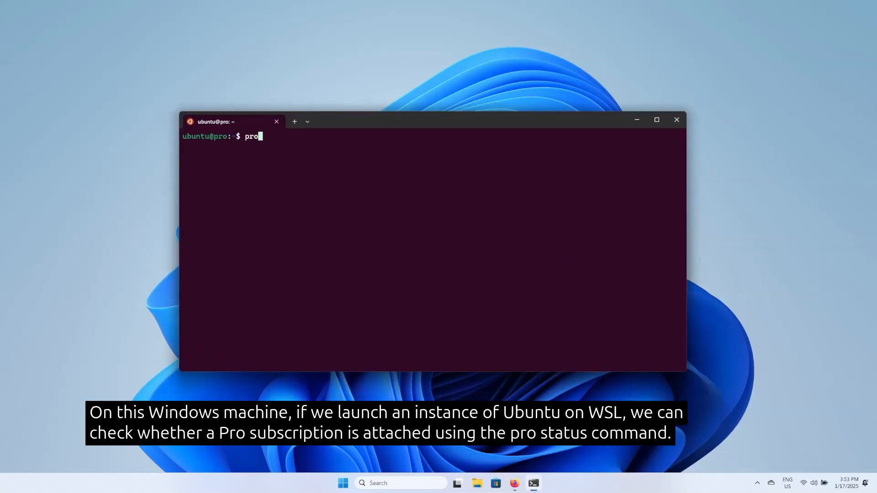
pyautogui.write('status')
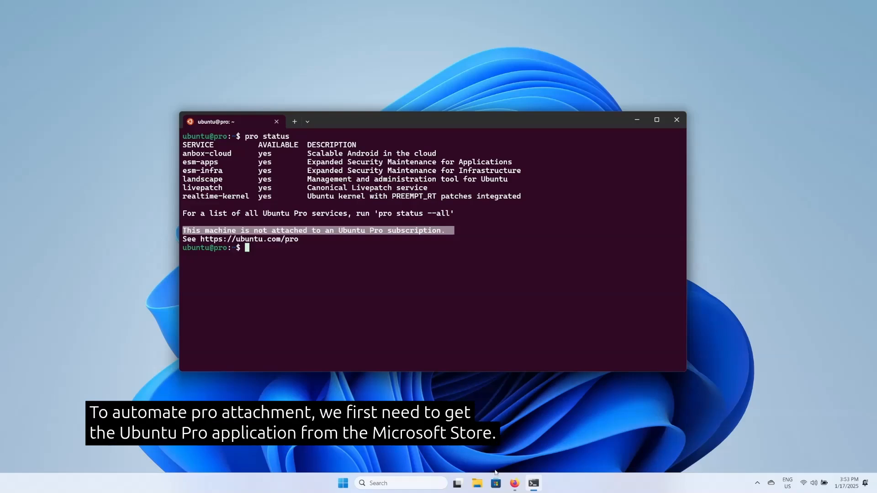
# Search Microsoft Store for Ubuntu Pro and install the Ubuntu Pro For WSL app
pyautogui.click(494, 483)
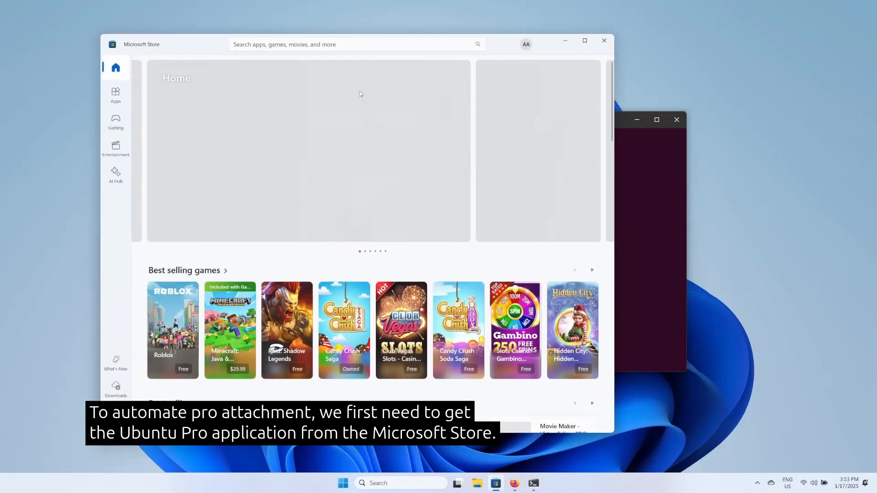
pyautogui.write('ubuntu pro')
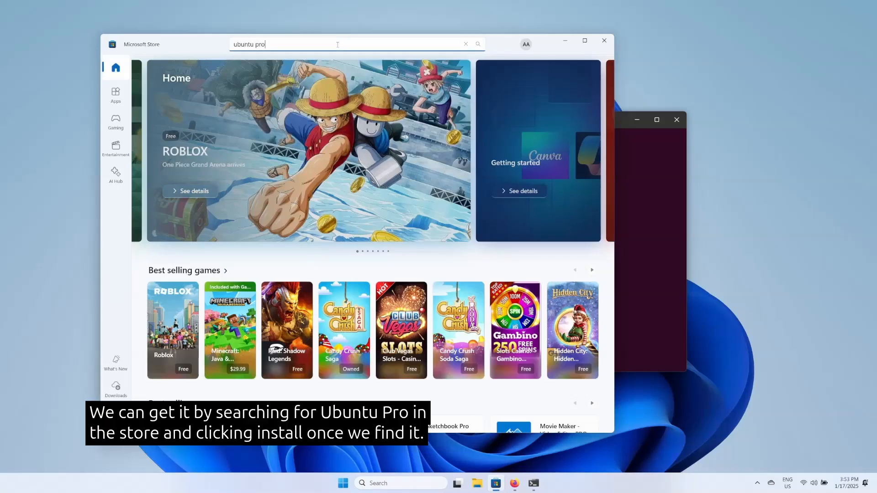
pyautogui.press('enter')
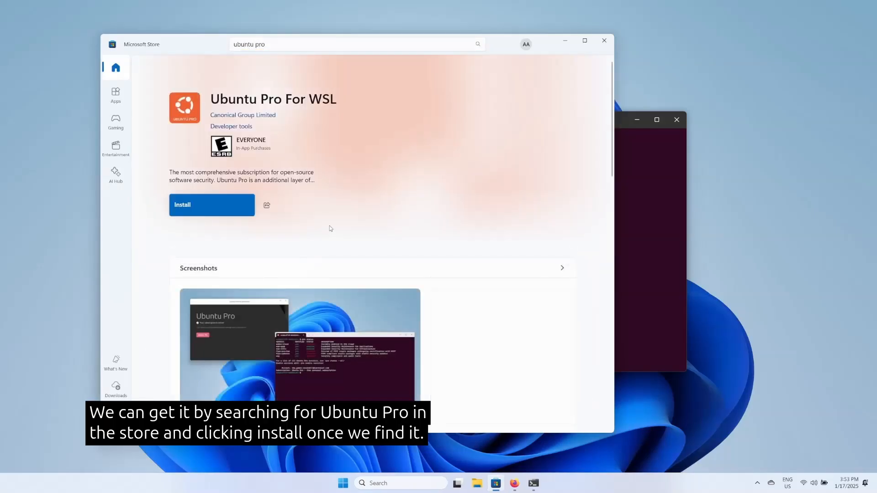
pyautogui.click(212, 204)
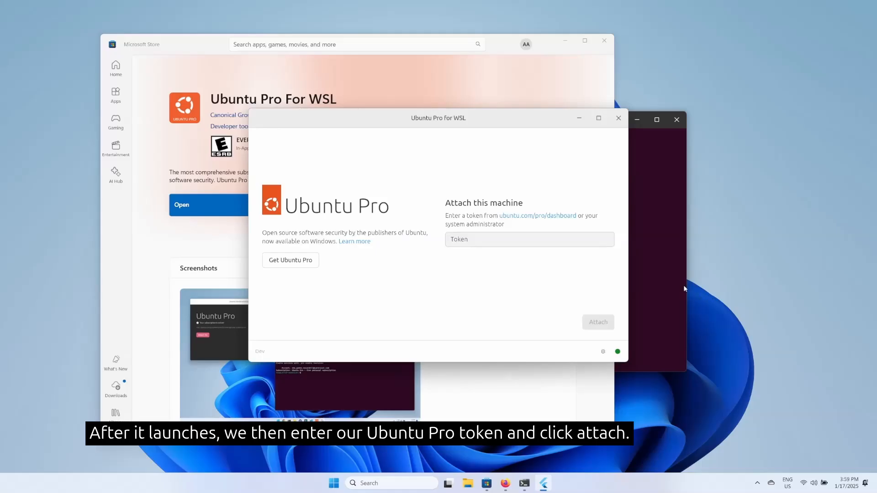
# Choose Get Ubuntu Pro to visit the subscription website for a token
pyautogui.click(529, 240)
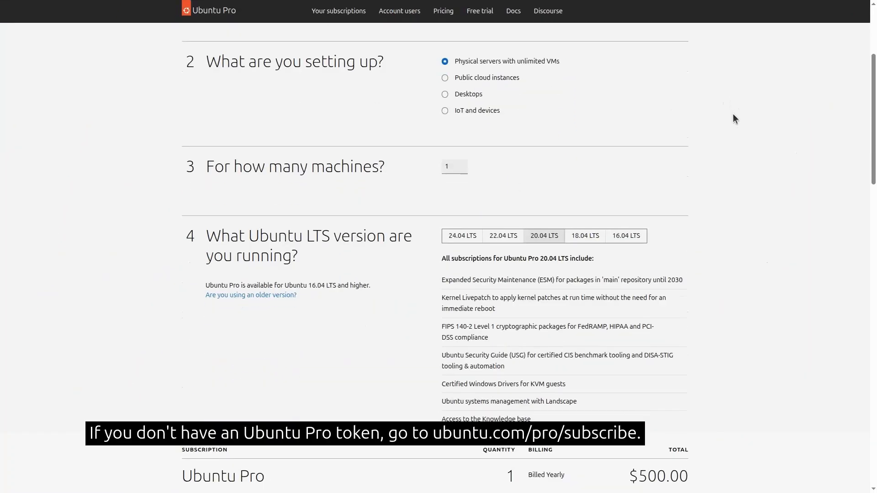
# Scroll through the subscription options and select the free personal 'Myself' subscription
pyautogui.scroll(-3)
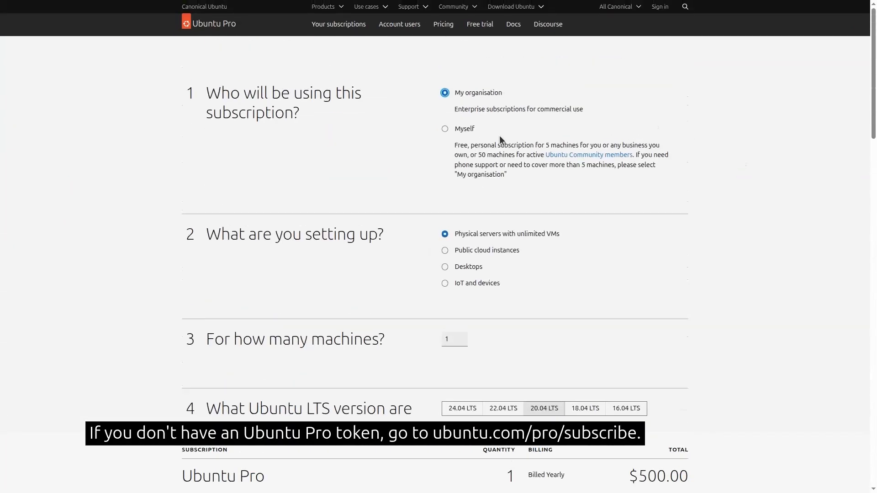
pyautogui.click(445, 129)
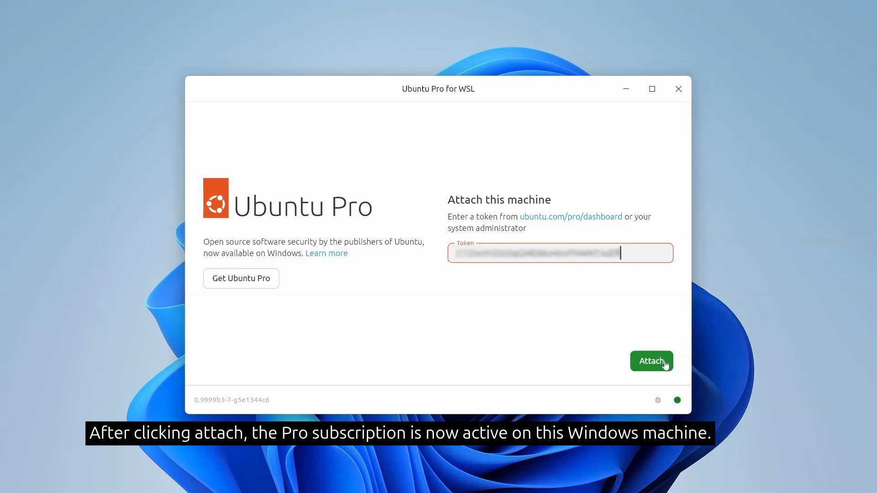
# Attach this machine using the pasted Ubuntu Pro token
pyautogui.click(650, 361)
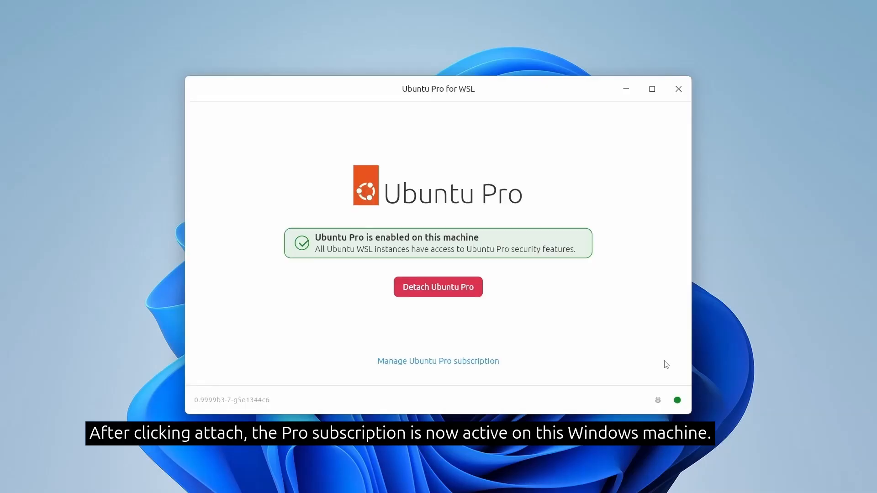
pyautogui.moveTo(621, 252)
pyautogui.write('pro status')
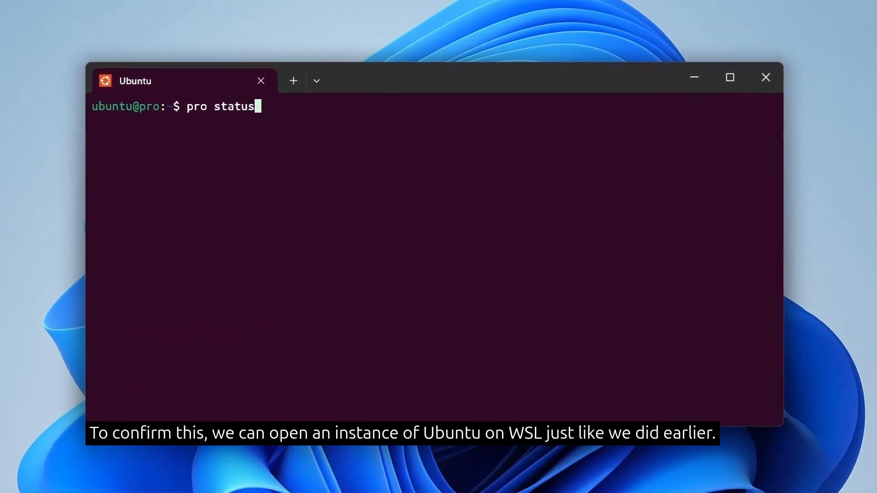
# Run 'pro status' to confirm the free personal subscription, then start checking Ubuntu 2
pyautogui.press('Enter')
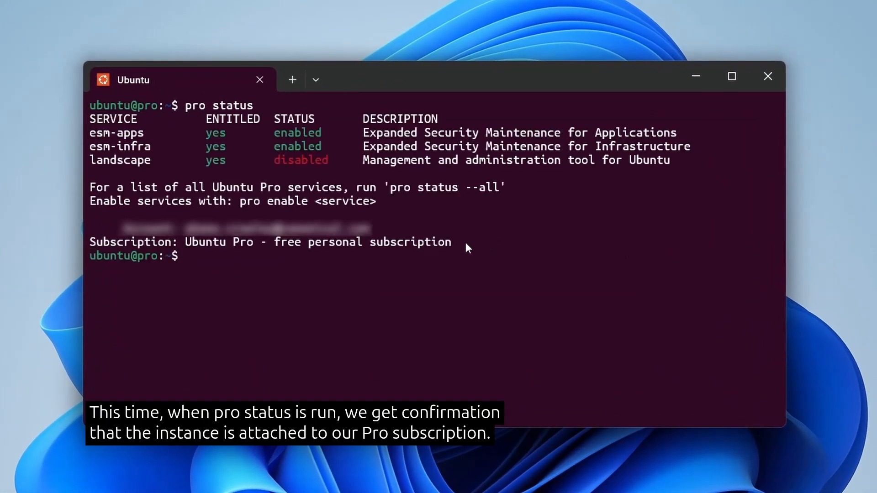
pyautogui.moveTo(274, 242); pyautogui.dragTo(451, 241)
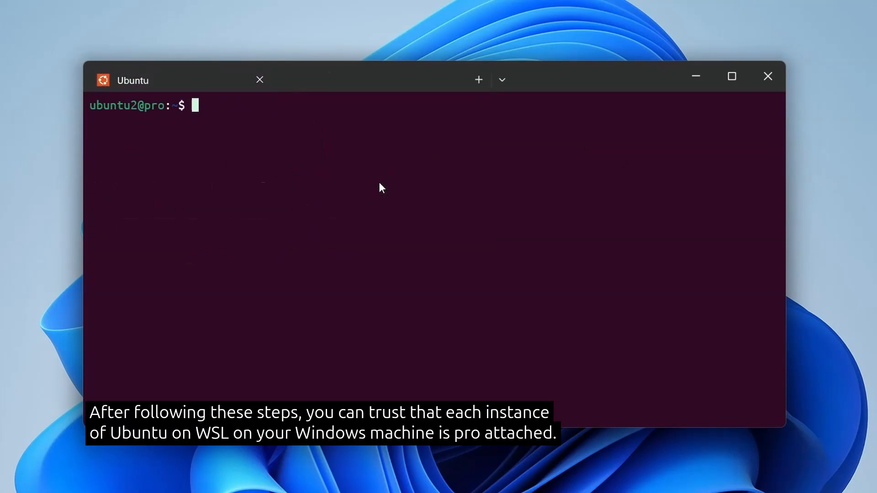
pyautogui.write('pro st')
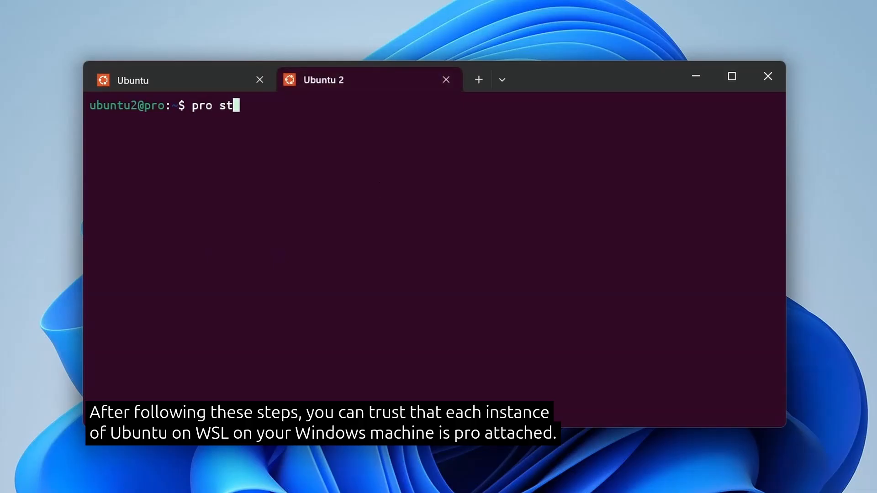